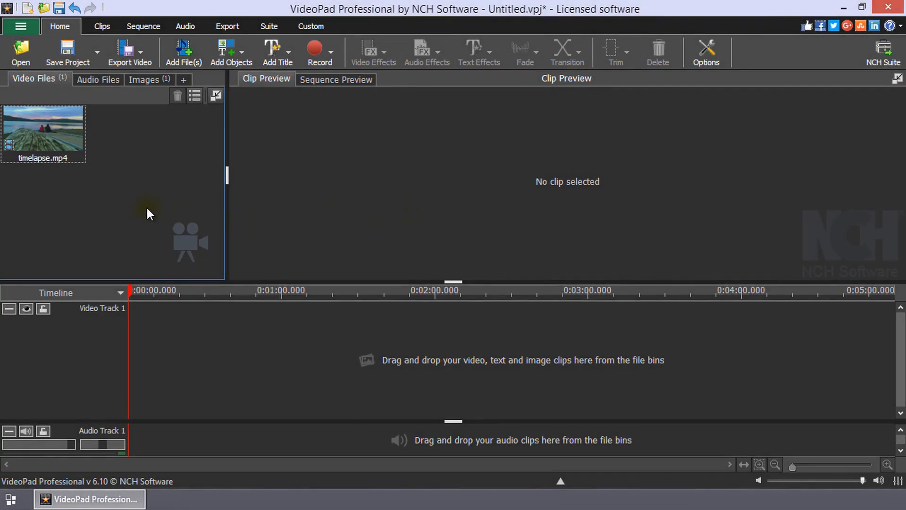
pyautogui.moveTo(110, 195)
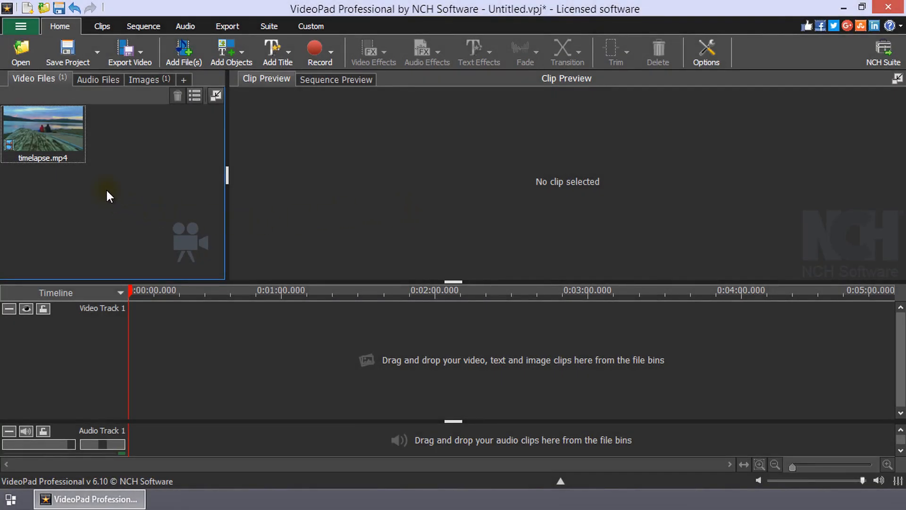
# Preview timelapse.mp4 and add it to the sequence
pyautogui.click(44, 131)
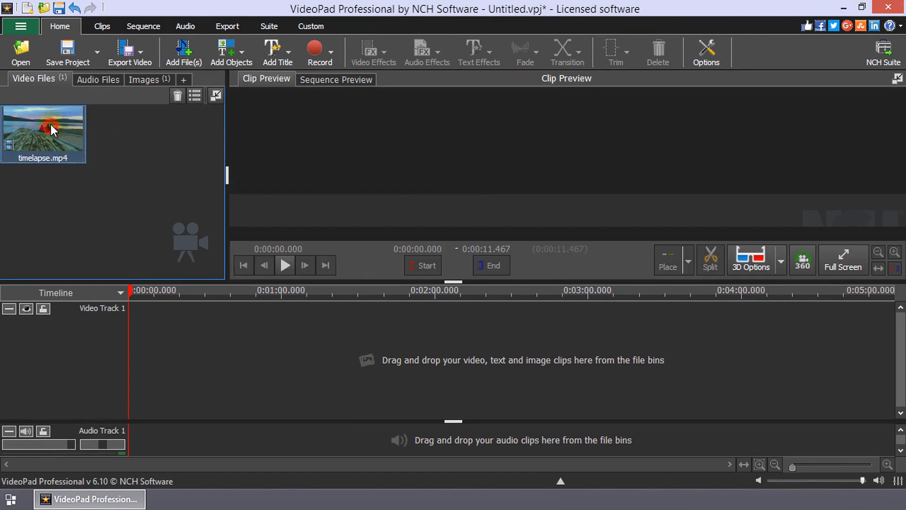
pyautogui.doubleClick(43, 132)
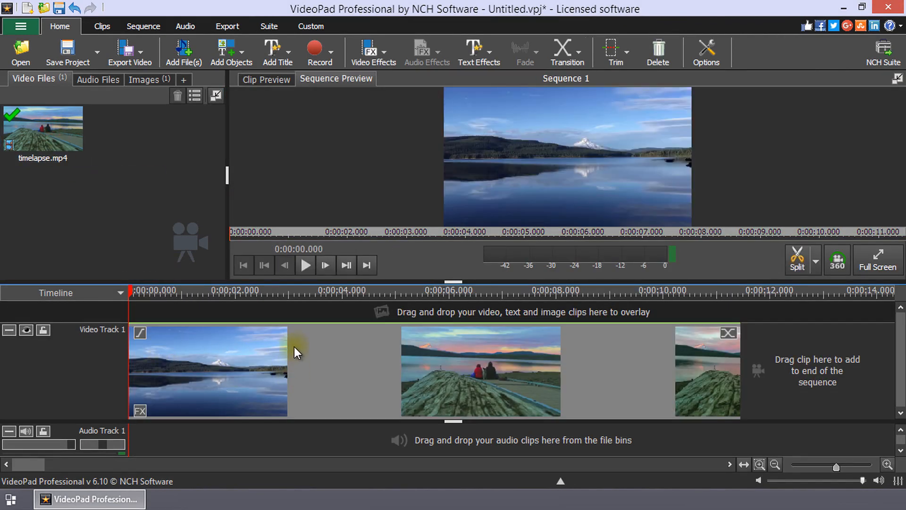
pyautogui.click(144, 79)
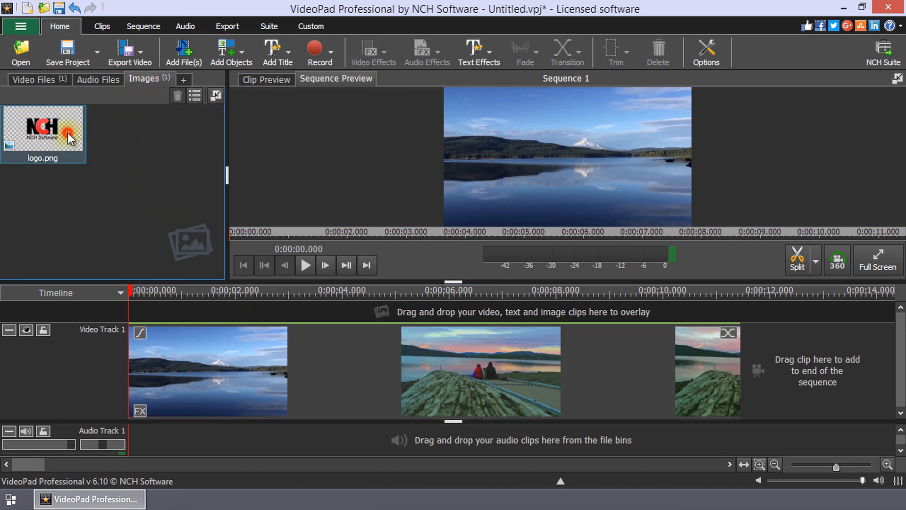
# Place the logo image above the timelapse clip and shift it along the timeline
pyautogui.moveTo(42, 129); pyautogui.dragTo(193, 310)
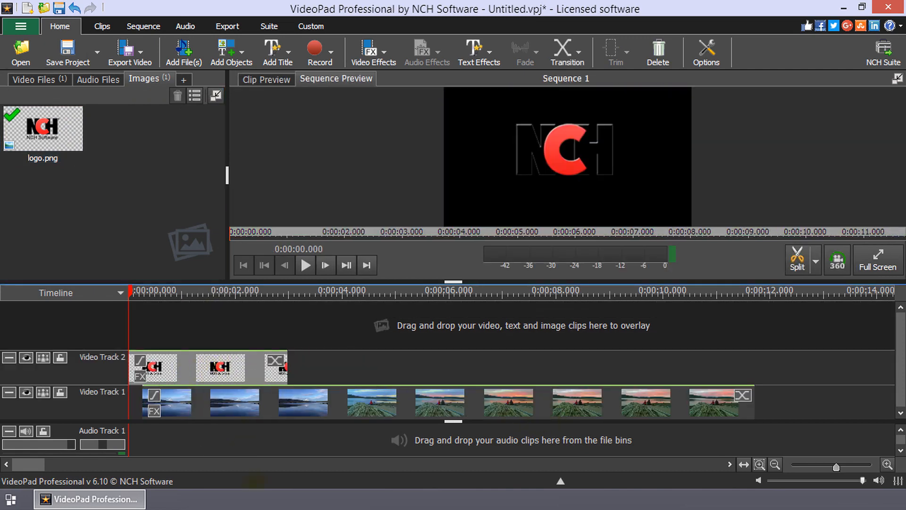
pyautogui.moveTo(219, 368); pyautogui.dragTo(330, 368)
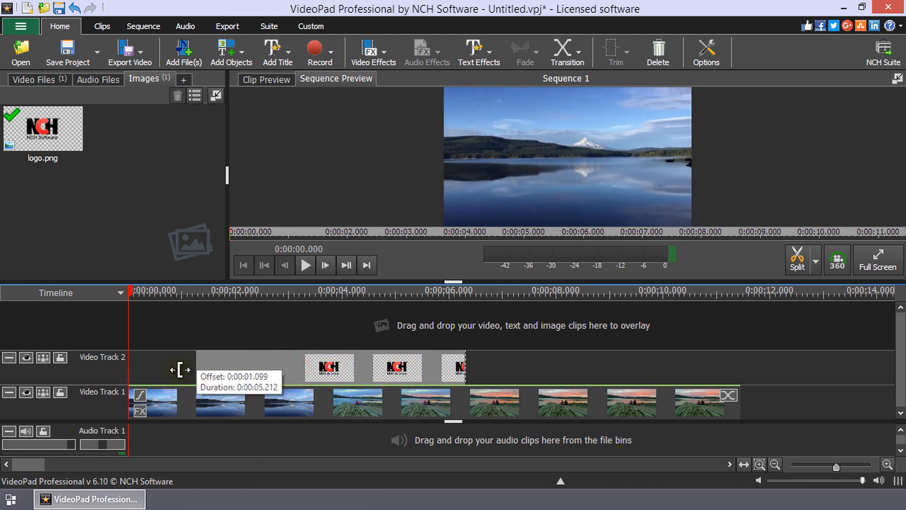
pyautogui.moveTo(180, 368); pyautogui.dragTo(153, 368)
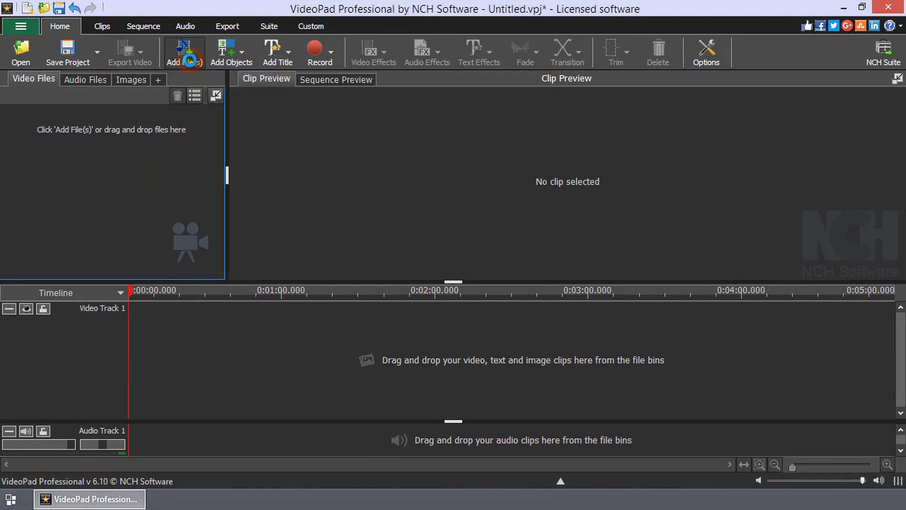
# Import timelapse.mp4 and logo.png from the Samples folder into the project bins
pyautogui.click(184, 49)
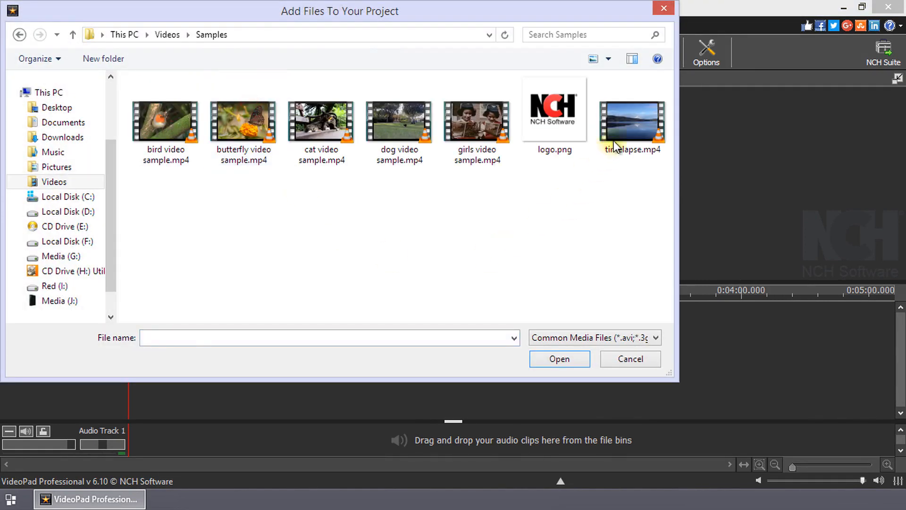
pyautogui.click(558, 359)
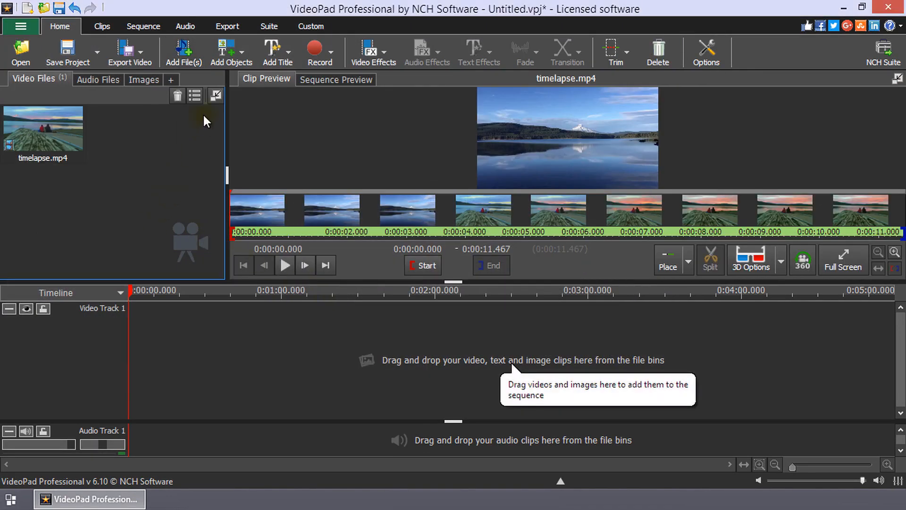
pyautogui.click(183, 52)
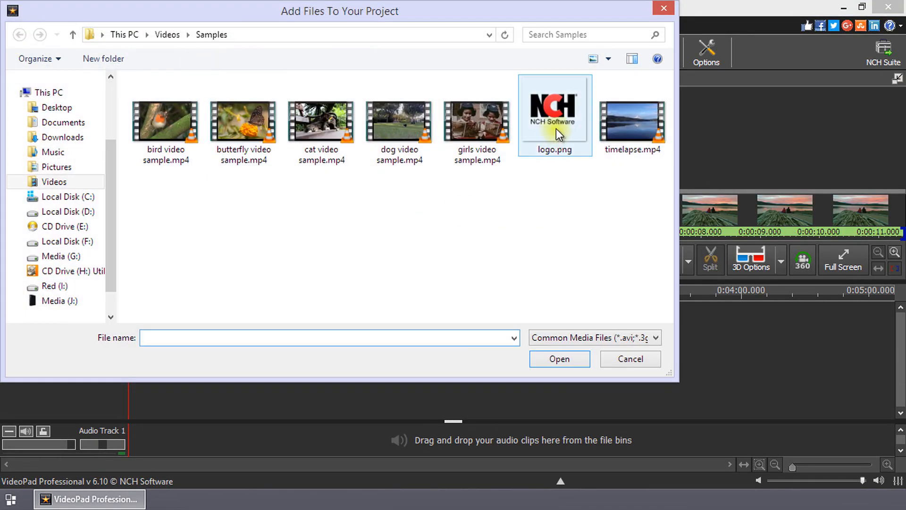
pyautogui.click(554, 110)
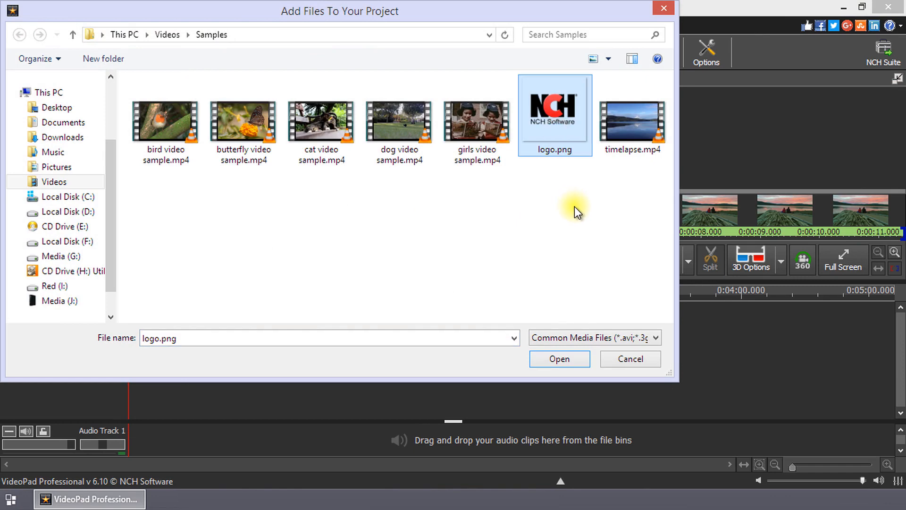
pyautogui.click(558, 358)
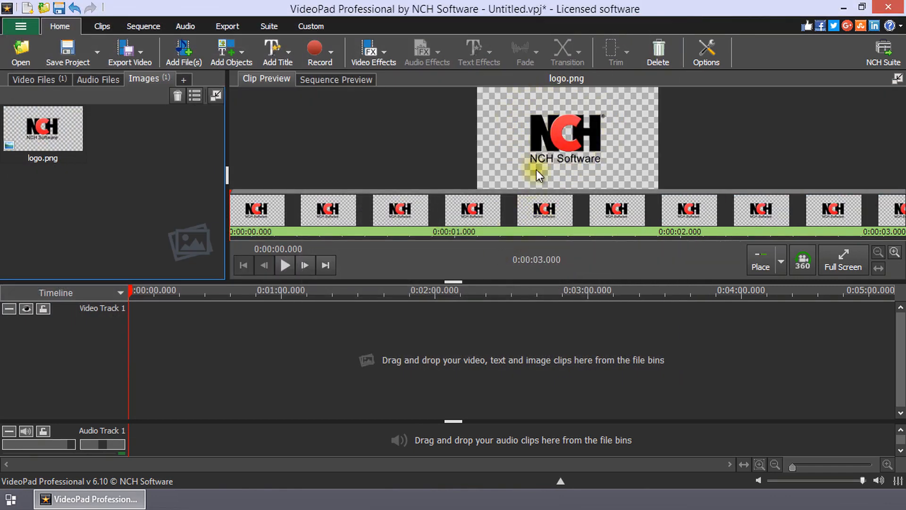
pyautogui.moveTo(581, 88)
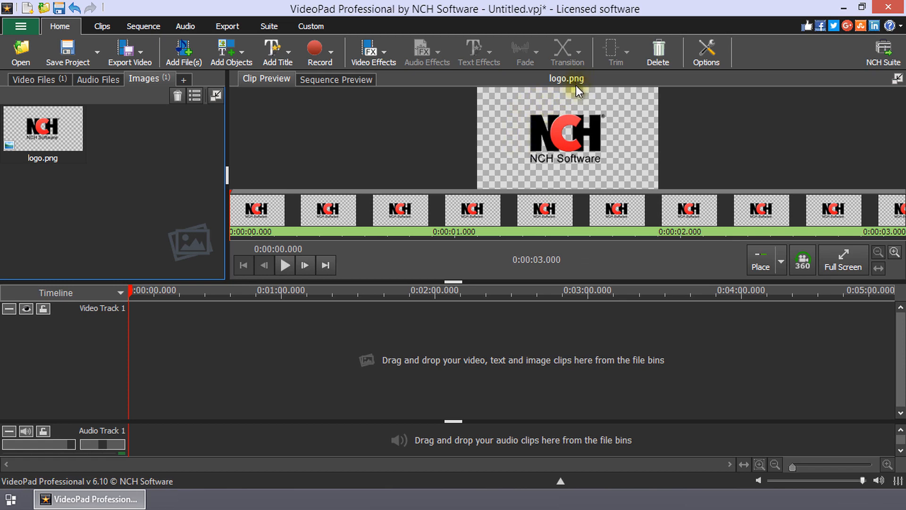
# Use the Video Files and Images bins to put timelapse.mp4 on Track 1 and logo.png above it
pyautogui.click(34, 80)
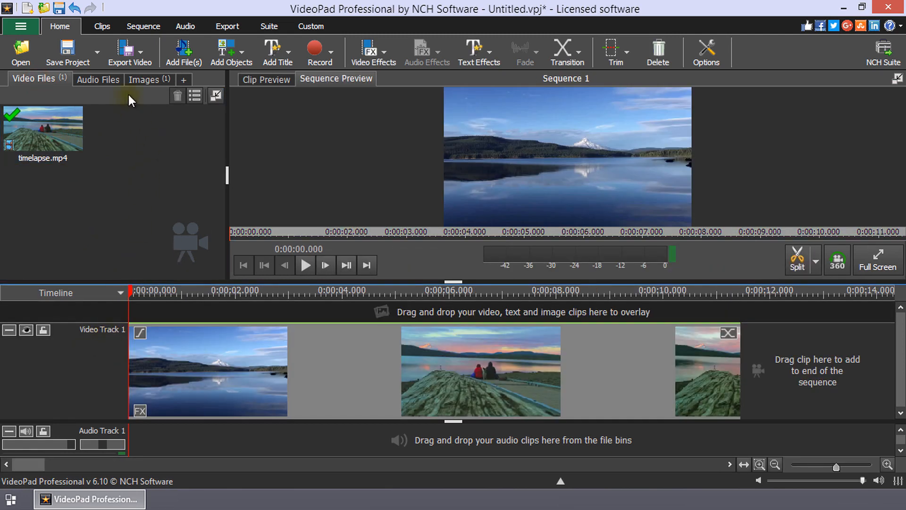
pyautogui.click(145, 79)
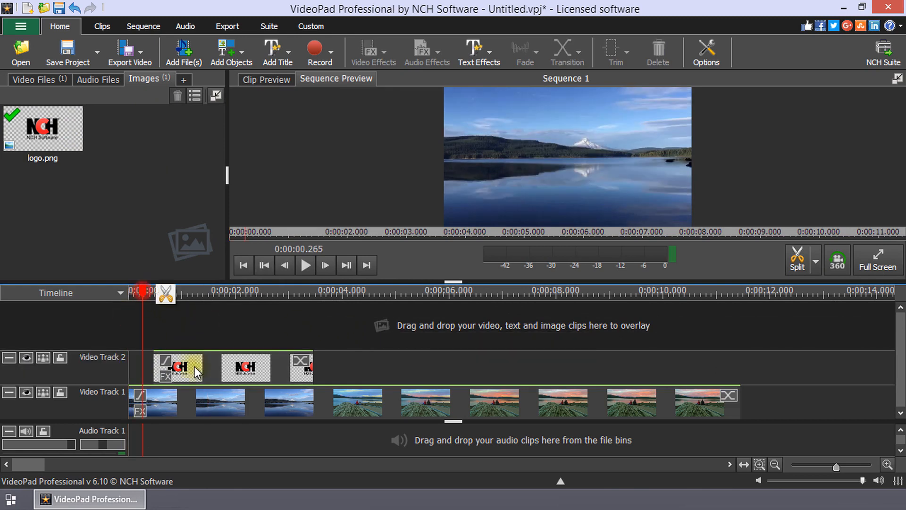
# Move the logo clip to time zero and stretch it to the timelapse end at 0:00:11.467
pyautogui.moveTo(182, 367); pyautogui.dragTo(219, 367)
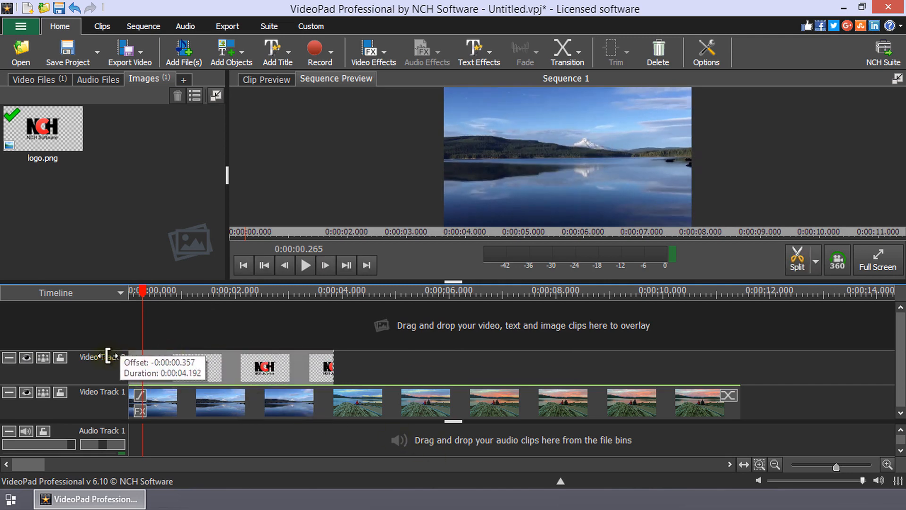
pyautogui.moveTo(110, 357); pyautogui.dragTo(644, 357)
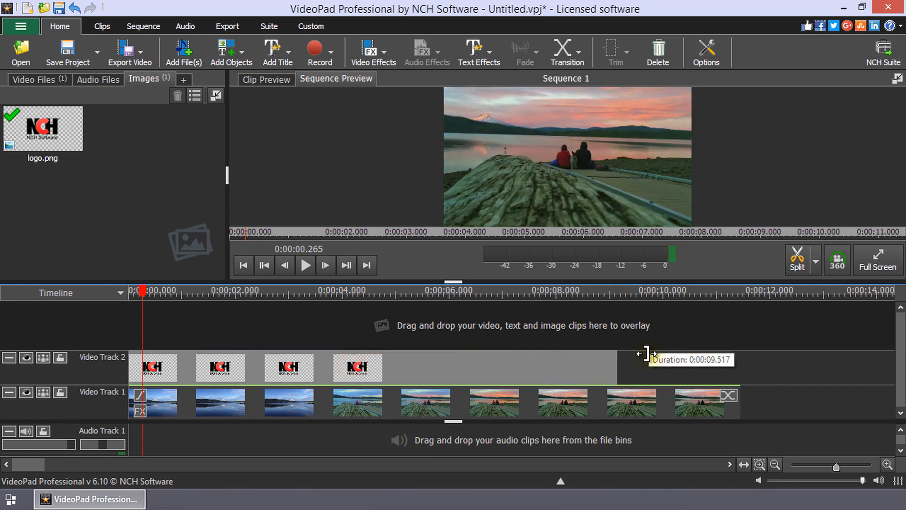
pyautogui.moveTo(646, 361); pyautogui.dragTo(742, 361)
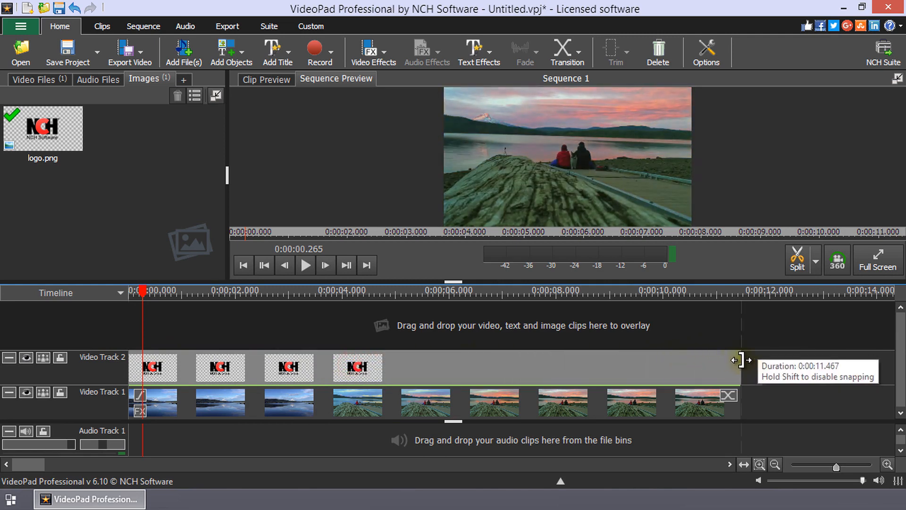
pyautogui.moveTo(738, 361); pyautogui.dragTo(715, 370)
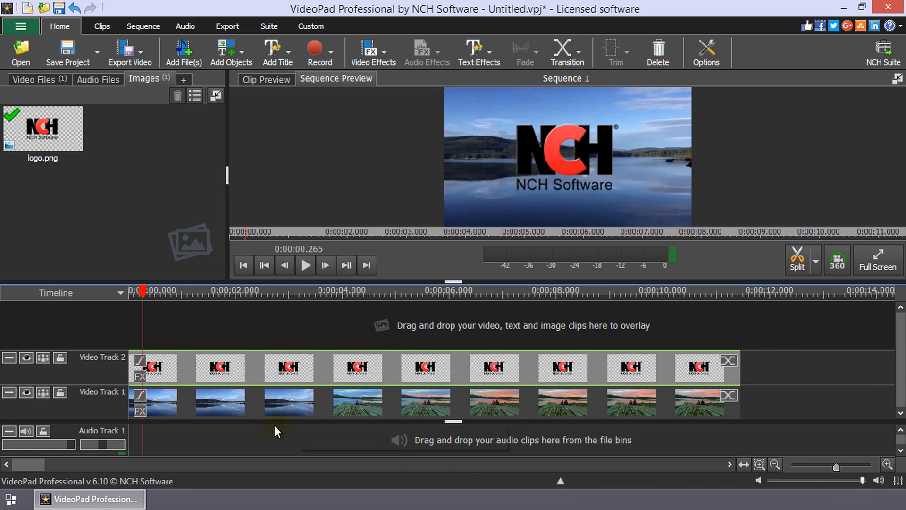
pyautogui.moveTo(294, 402)
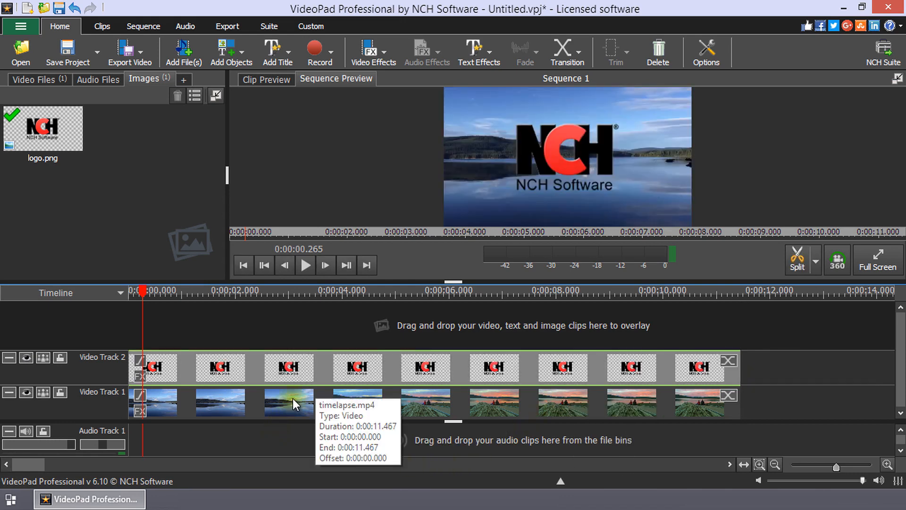
# Select the logo.png overlay clip on Video Track 2 for editing
pyautogui.click(289, 368)
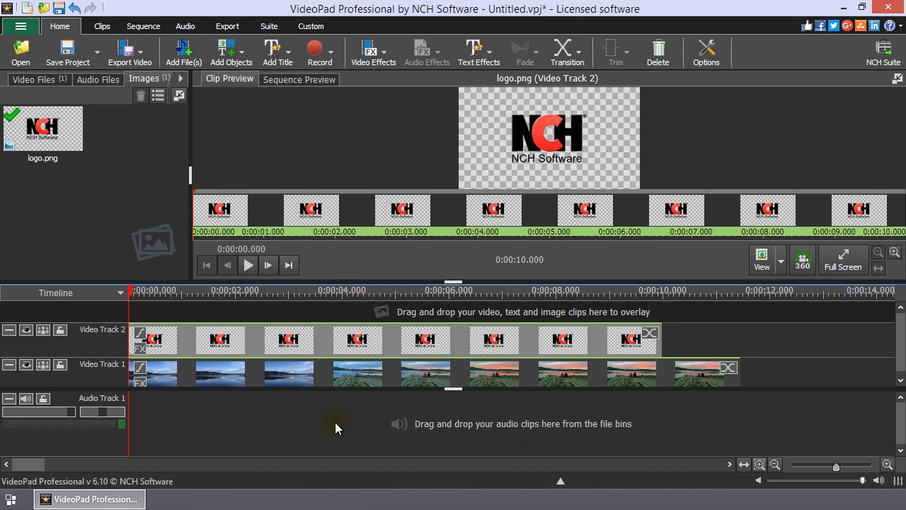
pyautogui.moveTo(222, 428)
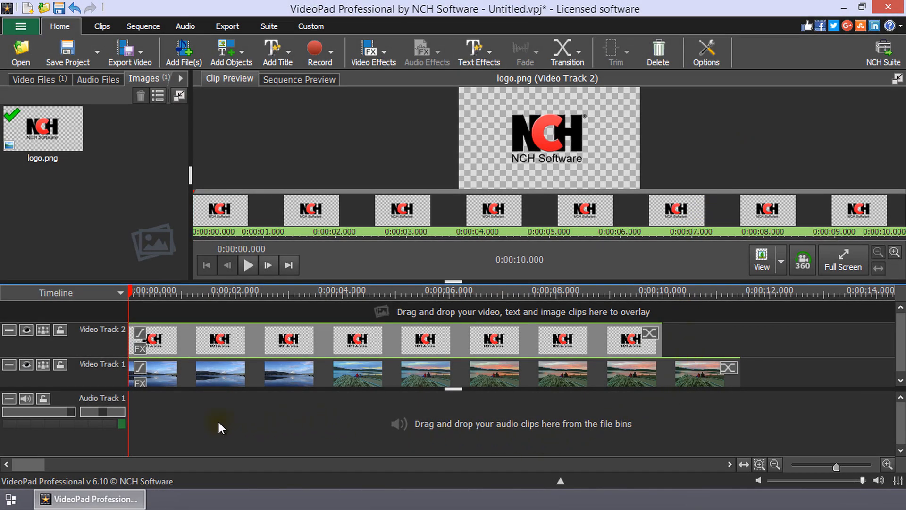
pyautogui.moveTo(237, 430)
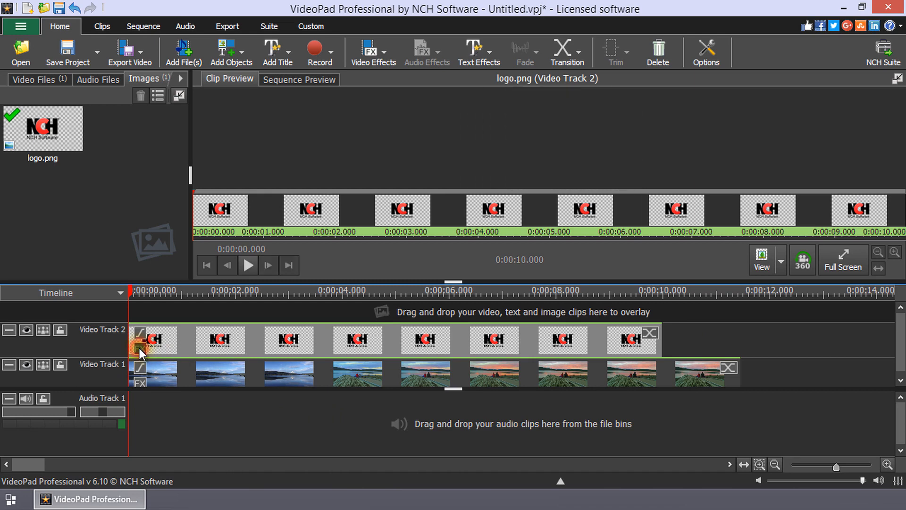
# Add a Transparency effect to the logo clip with 75% opacity
pyautogui.click(139, 351)
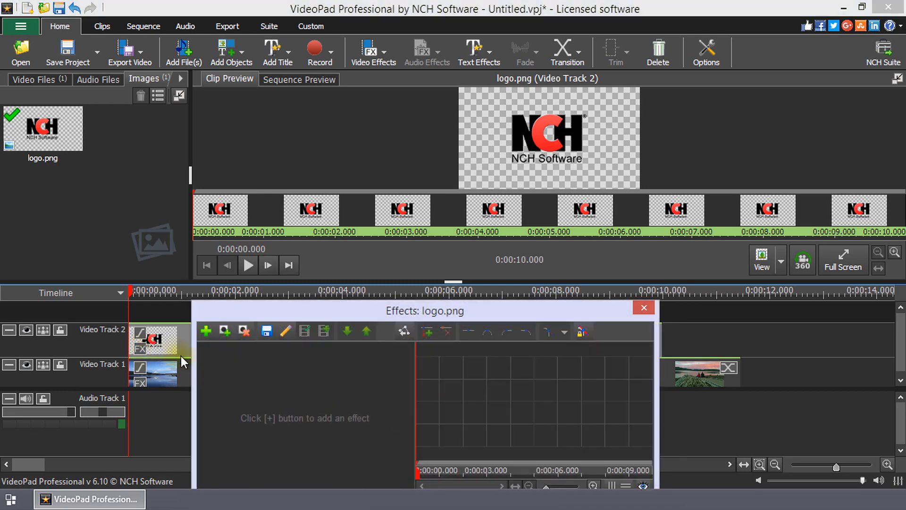
pyautogui.moveTo(424, 310); pyautogui.dragTo(406, 283)
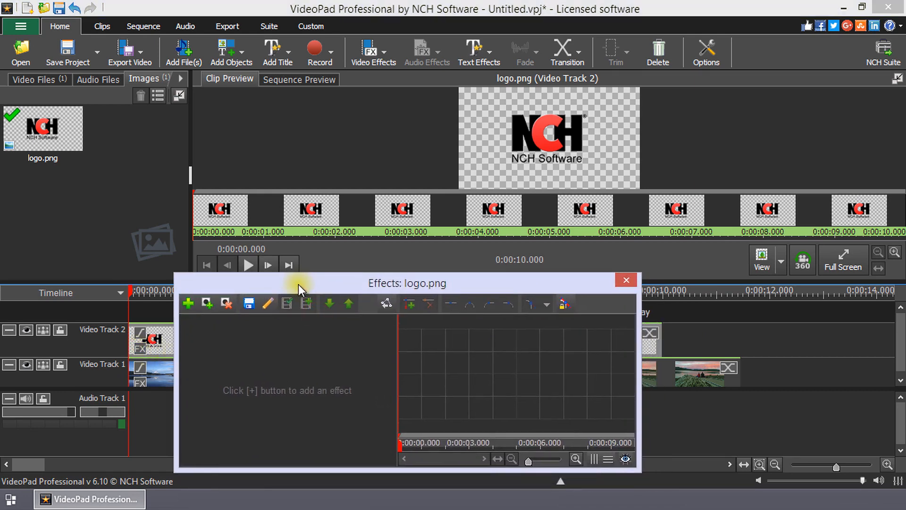
pyautogui.click(188, 303)
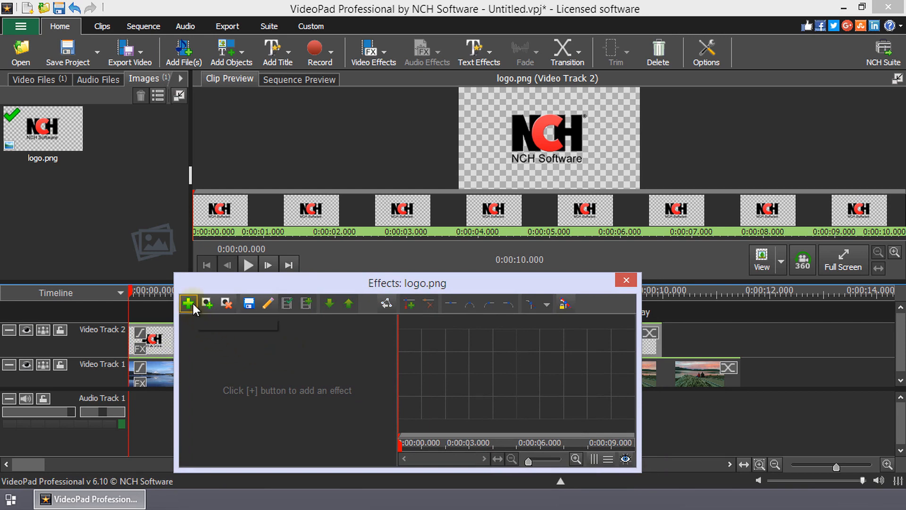
pyautogui.click(187, 303)
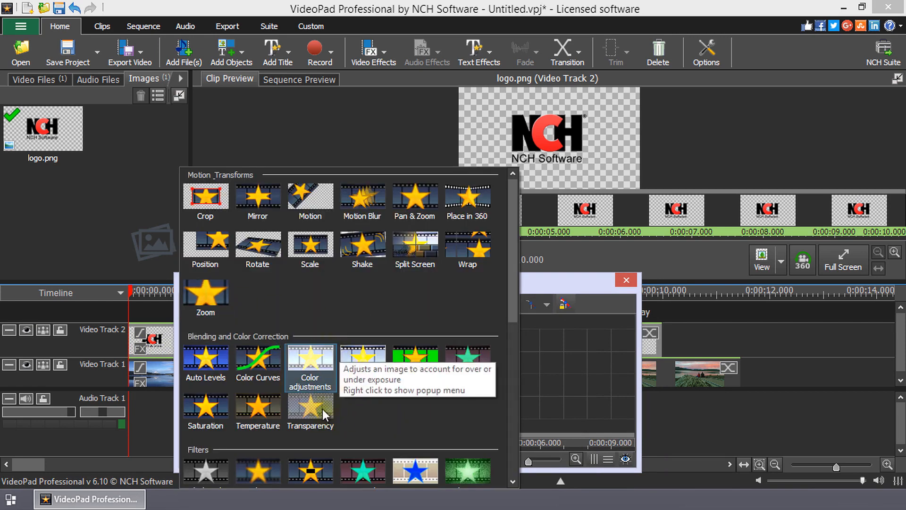
pyautogui.click(310, 409)
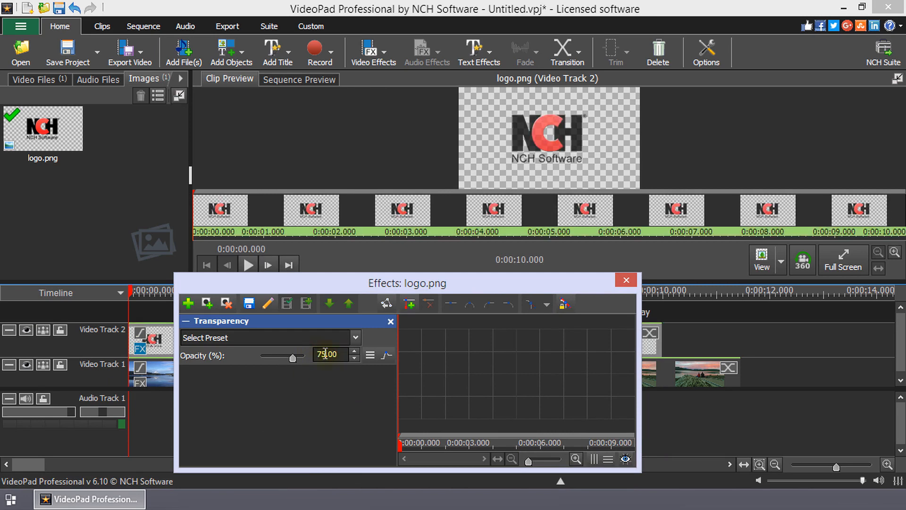
pyautogui.click(187, 303)
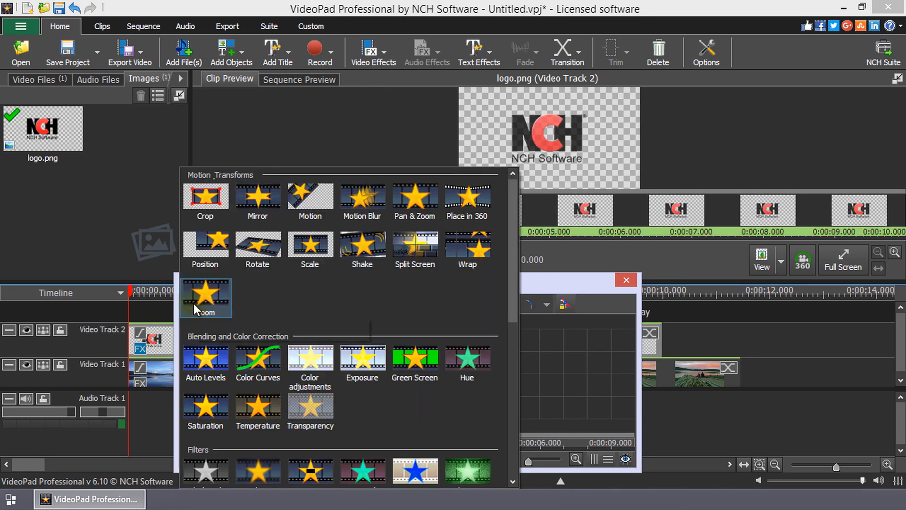
# Scale the logo to a 0.53 ratio and add a Position effect with the Slide Up preset
pyautogui.click(310, 249)
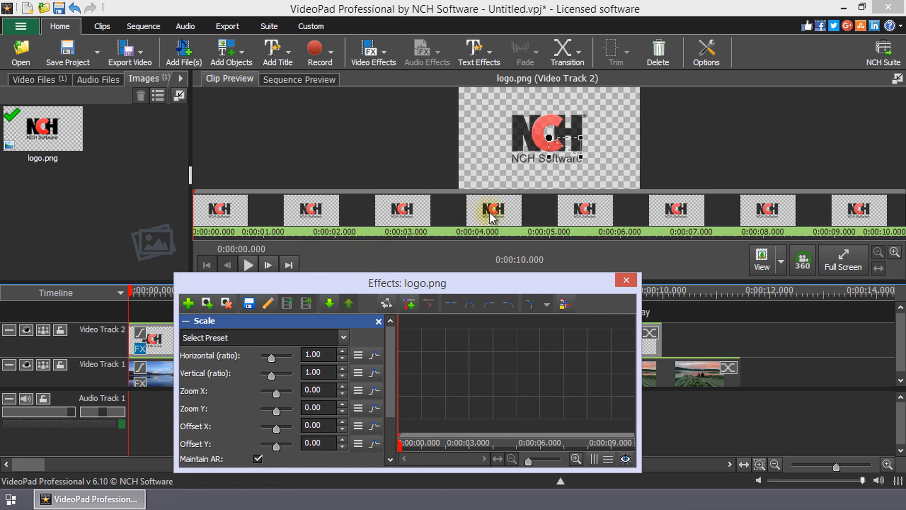
pyautogui.moveTo(582, 160)
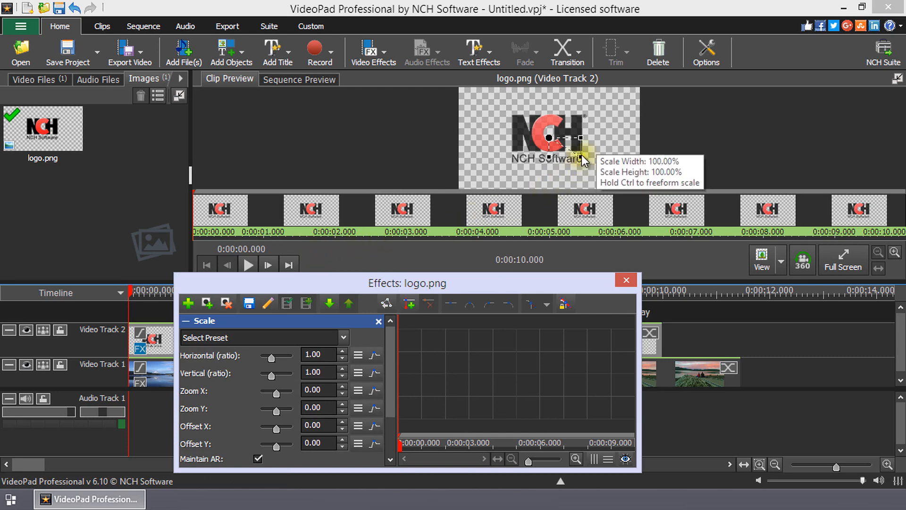
pyautogui.moveTo(582, 162)
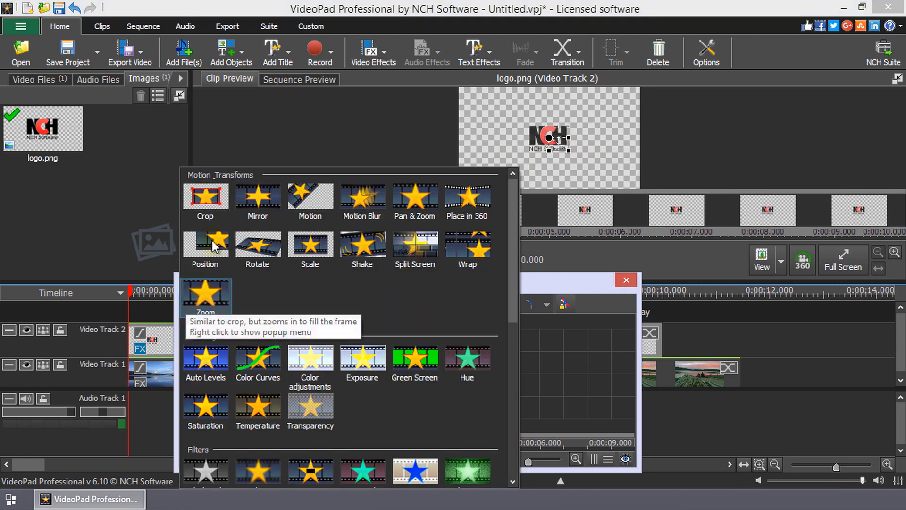
pyautogui.click(309, 246)
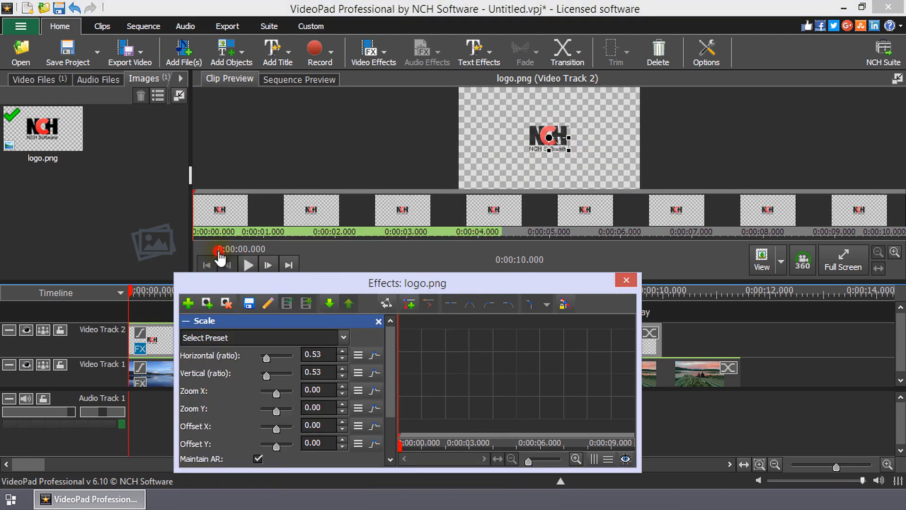
pyautogui.click(345, 337)
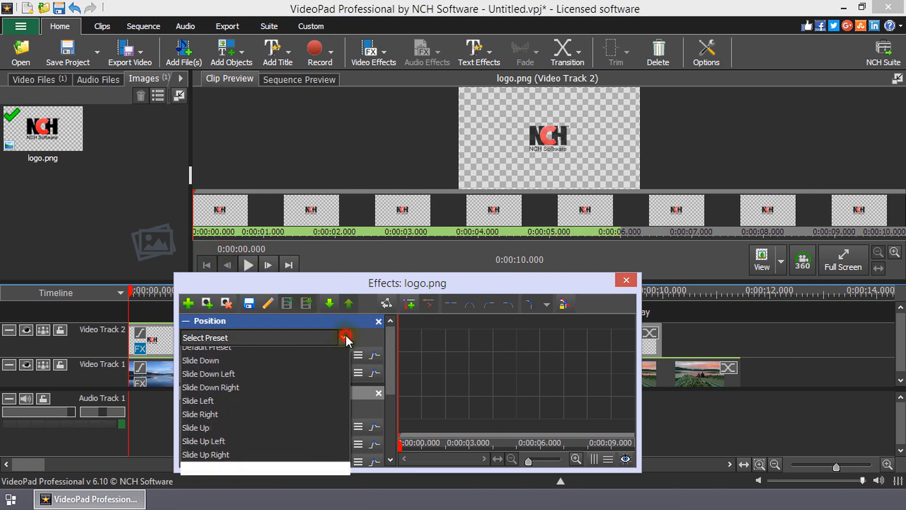
pyautogui.click(196, 427)
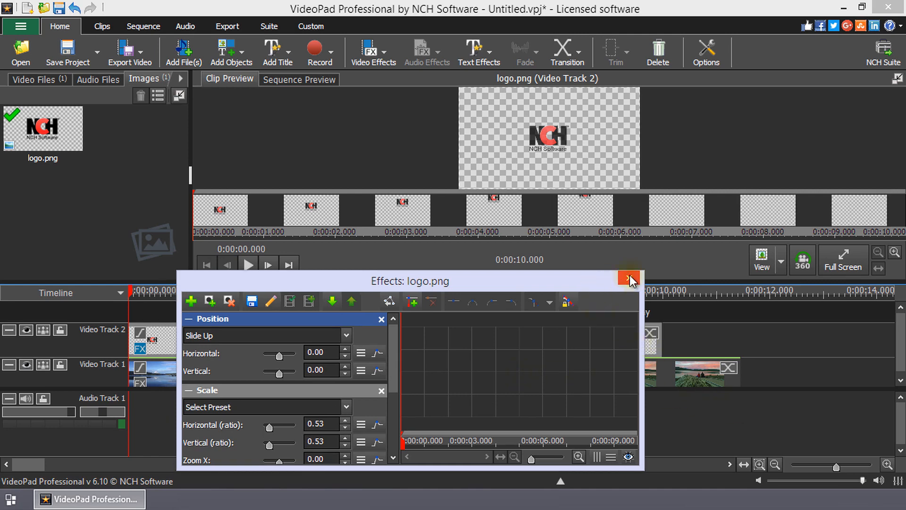
# Switch the logo's Position preset from Slide Up to Slide Down and close the effects editor
pyautogui.click(629, 278)
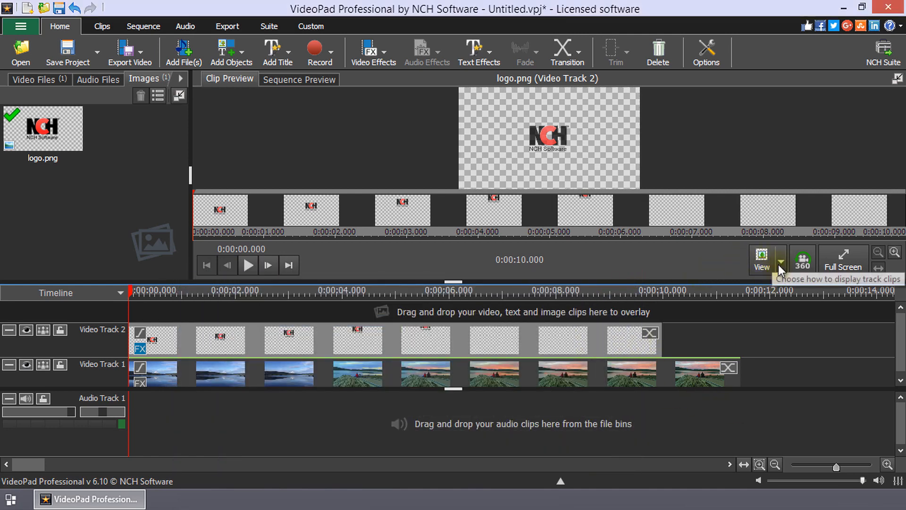
pyautogui.click(779, 259)
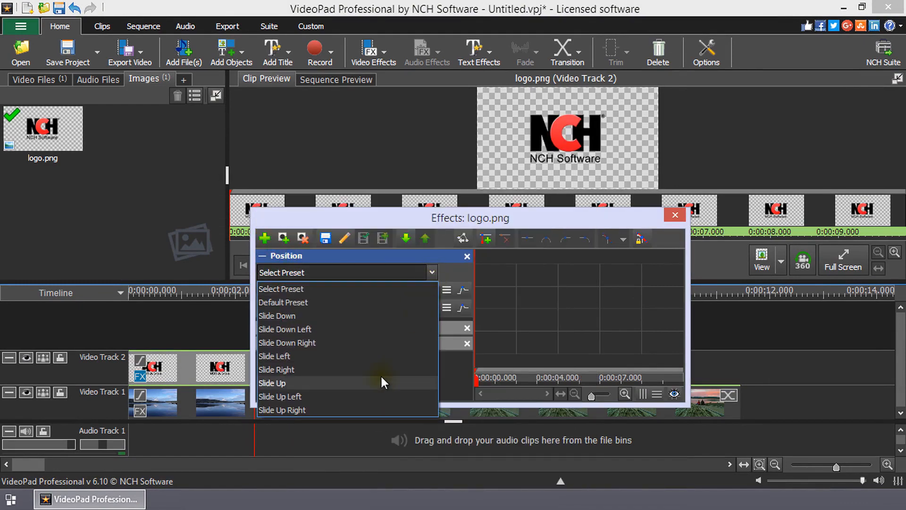
pyautogui.click(277, 315)
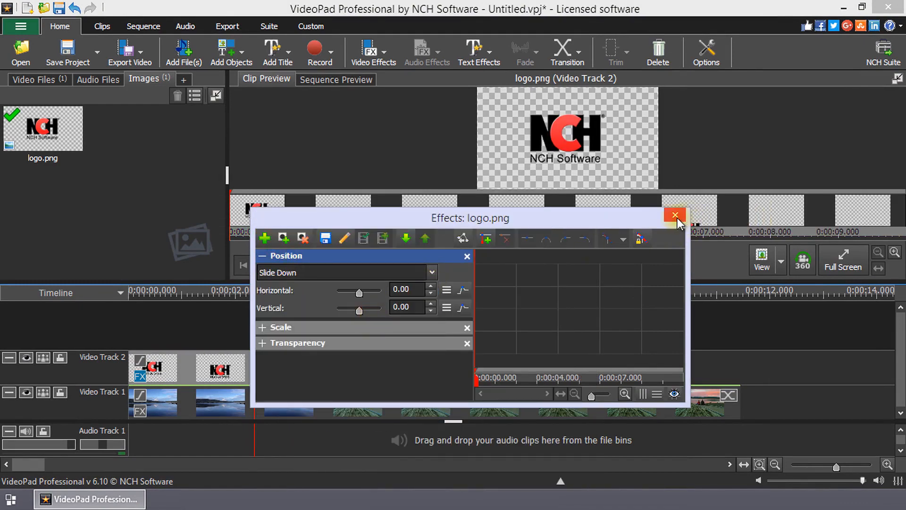
pyautogui.click(675, 216)
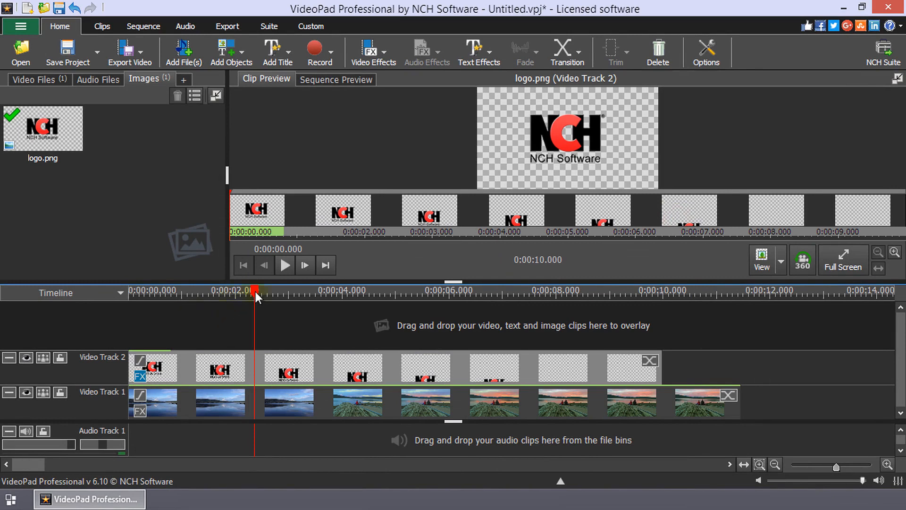
# Play the full sequence in Sequence Preview, then pause near the end
pyautogui.click(336, 80)
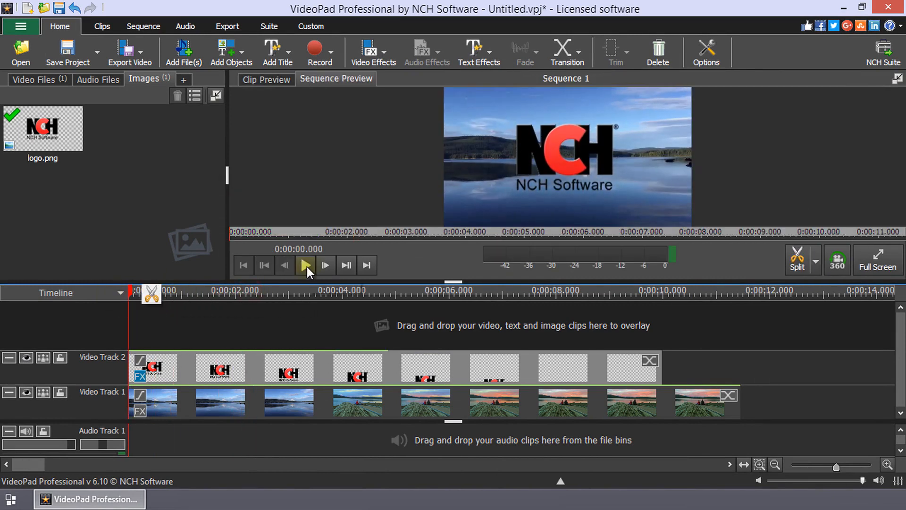
pyautogui.click(305, 265)
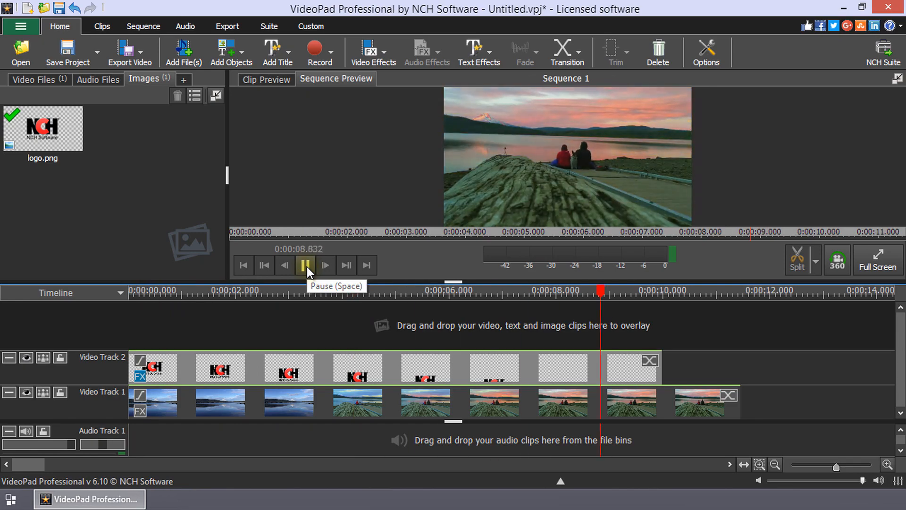
pyautogui.click(306, 265)
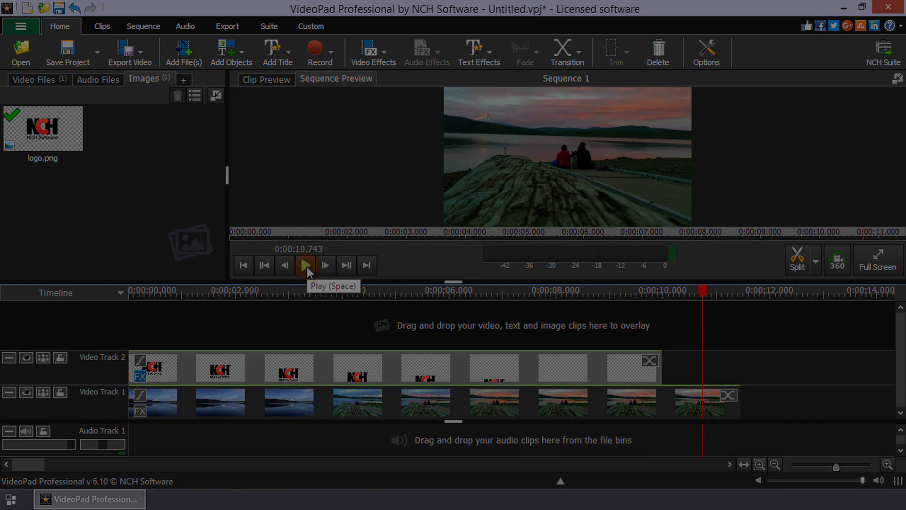
pyautogui.click(305, 264)
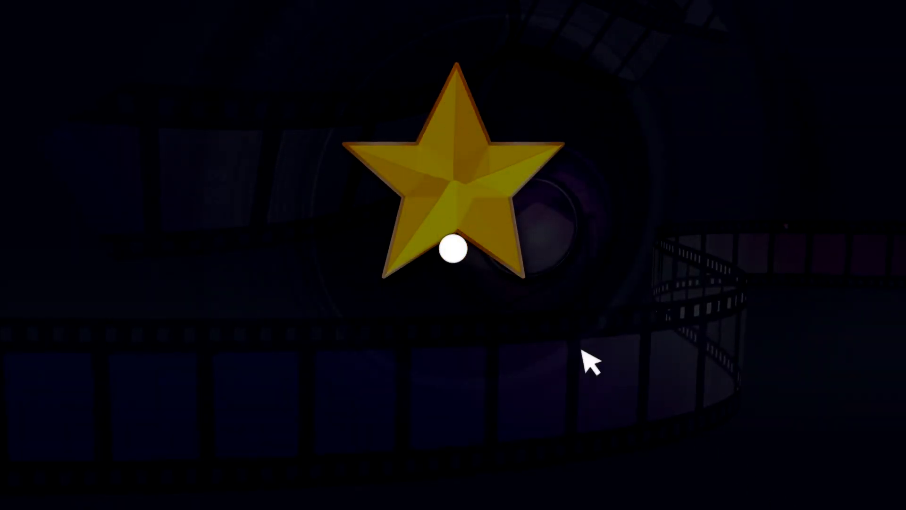